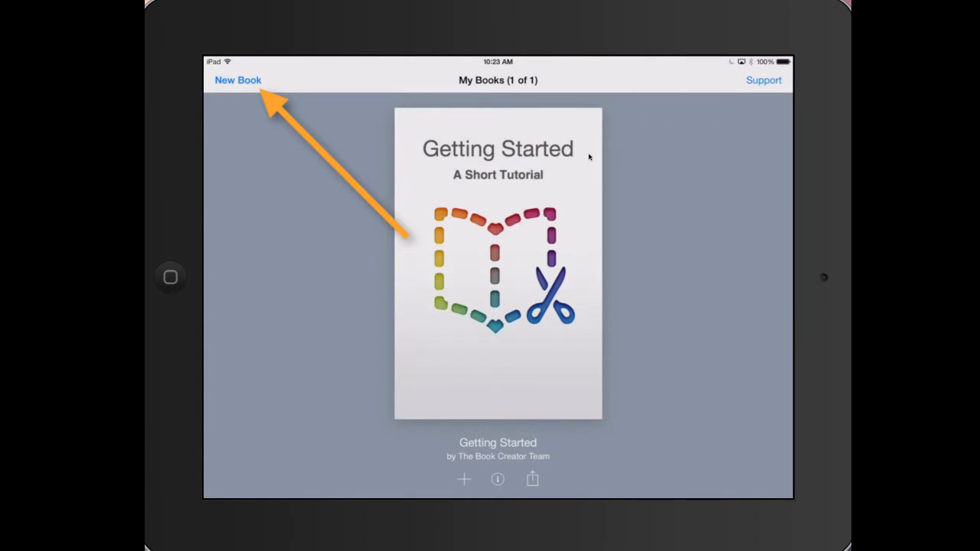
# - Create a new book in the Landscape (4:3) shape, opening its blank cover
pyautogui.click(238, 79)
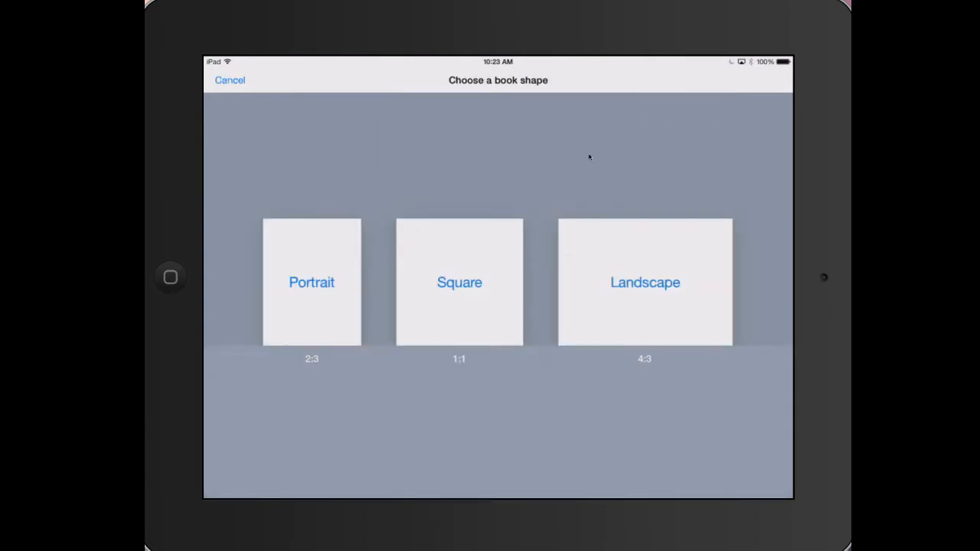
pyautogui.click(645, 282)
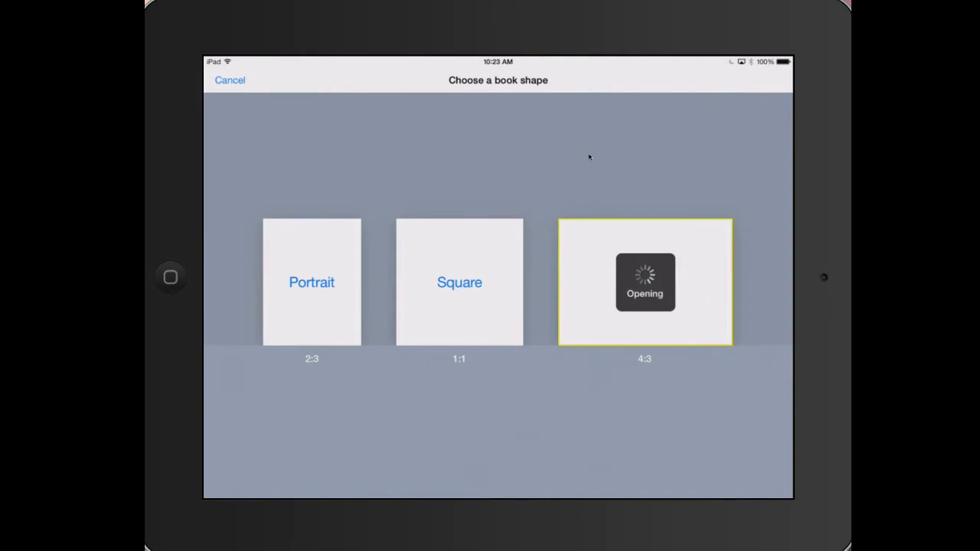
pyautogui.click(645, 282)
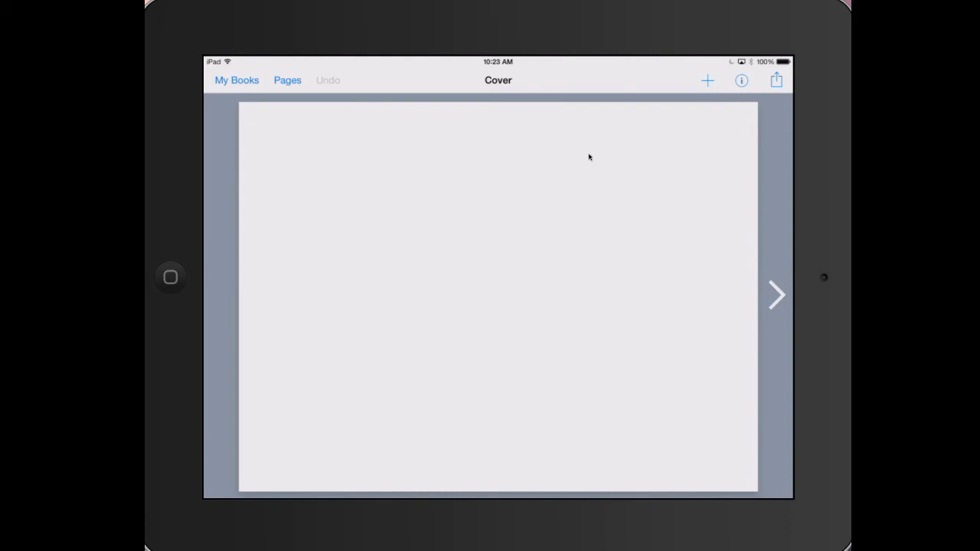
# - View the page thumbnails for the cover, page 2 and page 3, then open page 2
pyautogui.click(237, 80)
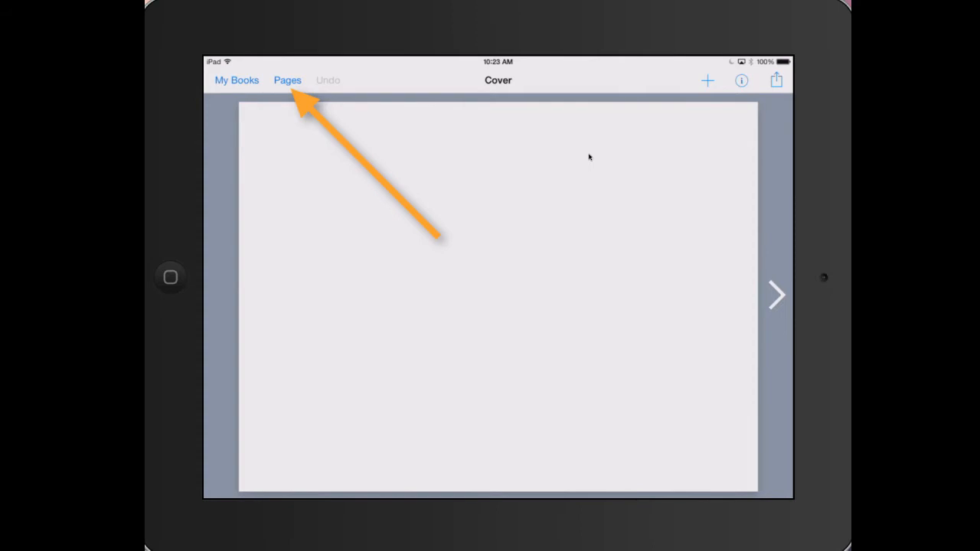
pyautogui.click(287, 80)
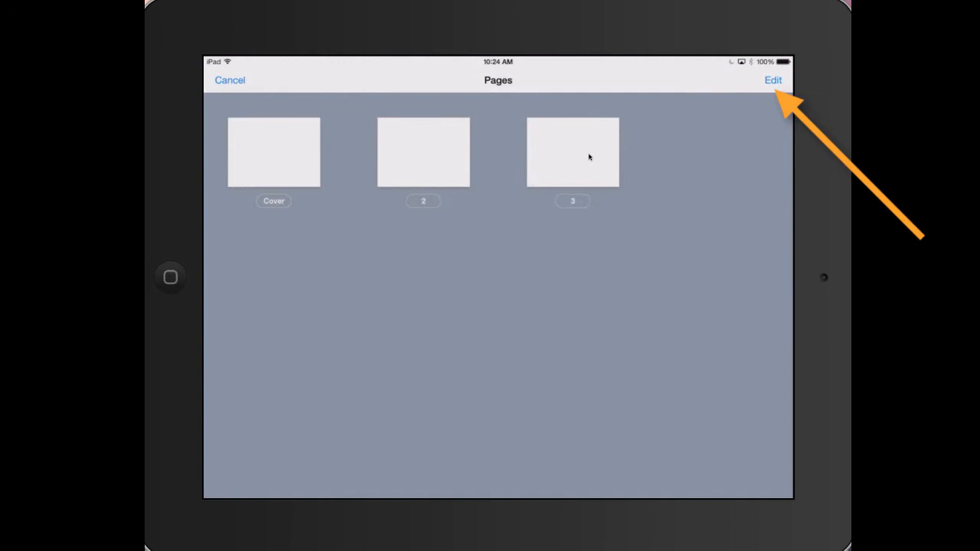
pyautogui.click(774, 80)
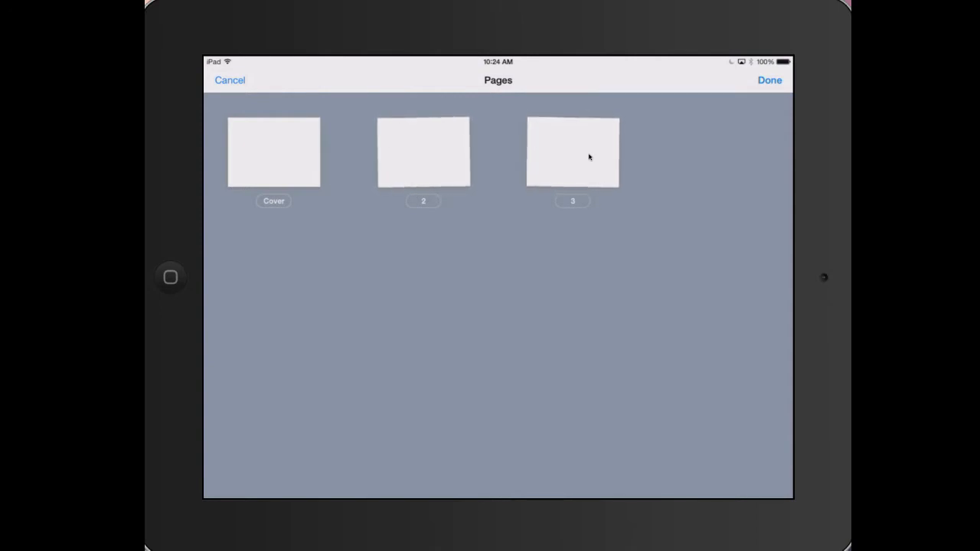
pyautogui.click(768, 80)
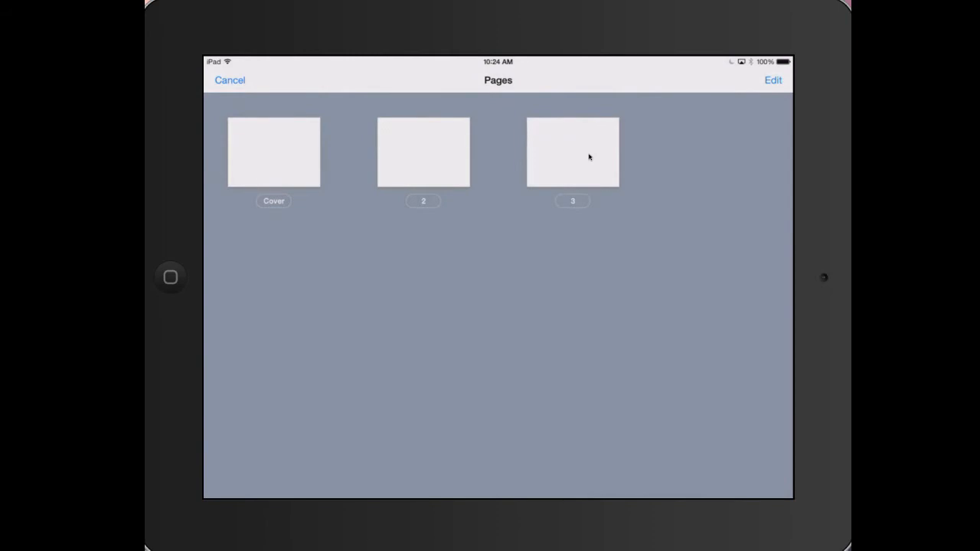
pyautogui.click(423, 151)
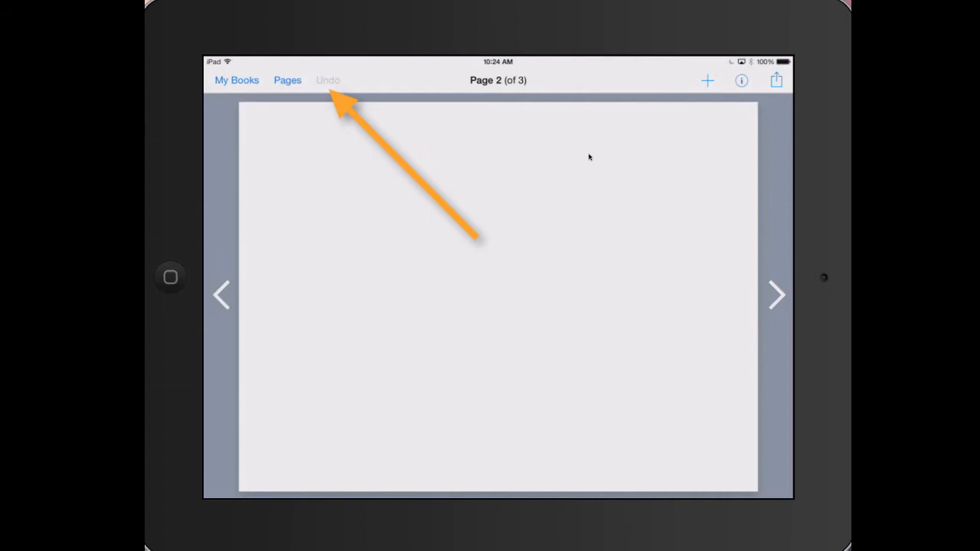
# - Return to the blank cover and bring up the list of item types to add
pyautogui.click(222, 297)
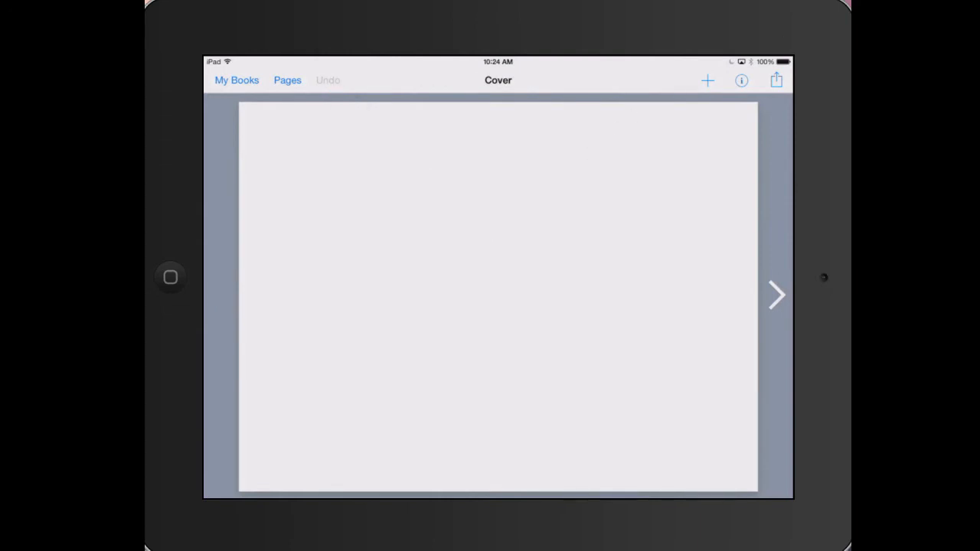
pyautogui.click(707, 80)
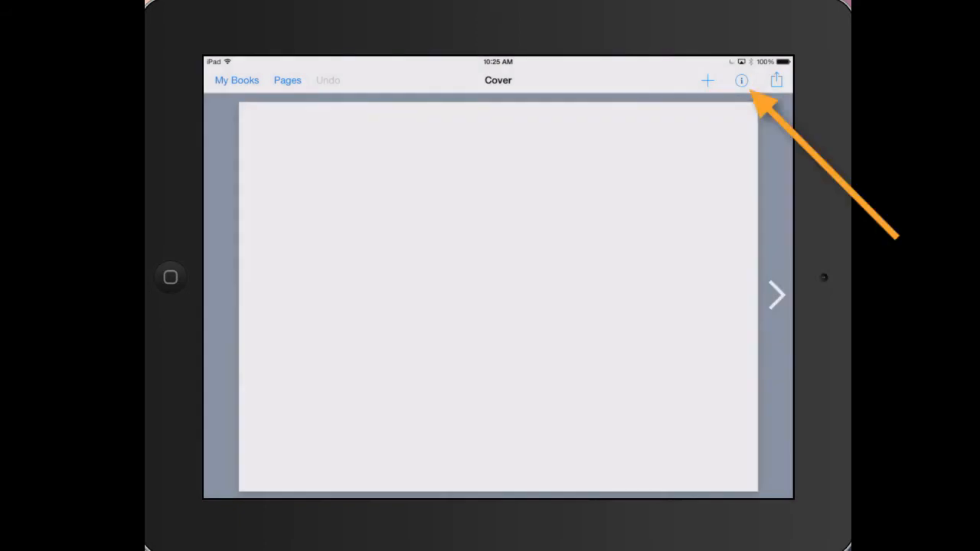
pyautogui.click(741, 79)
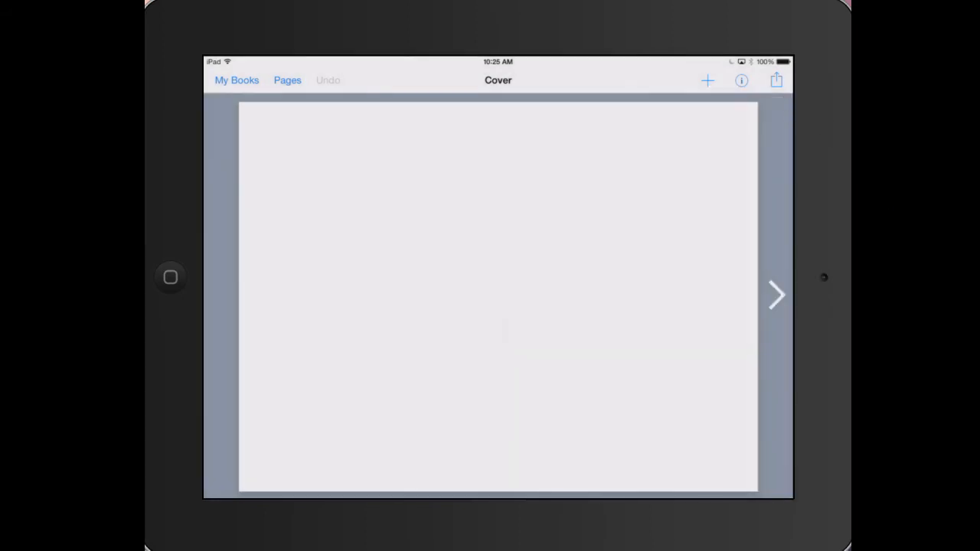
pyautogui.click(706, 80)
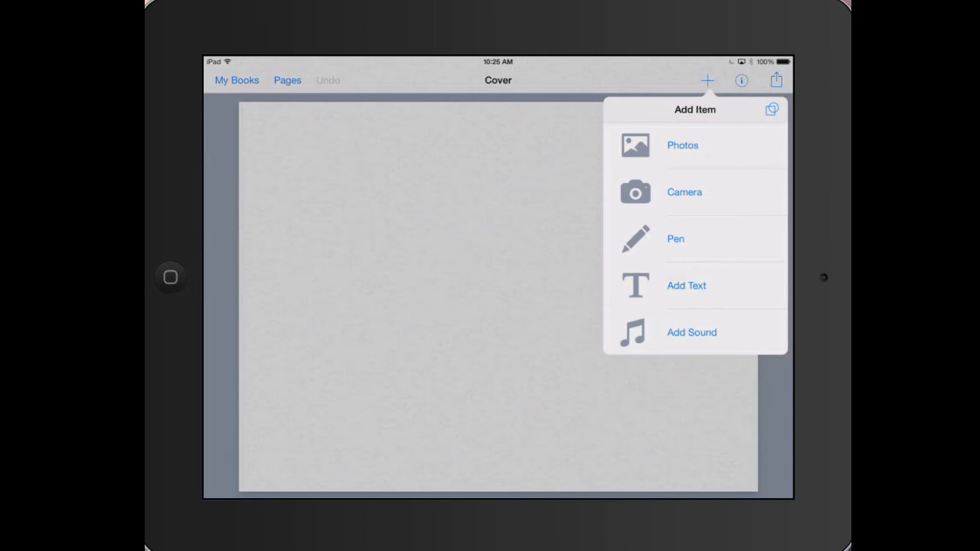
# - Add the title 'Elephants' to the cover and drag it to the top centre
pyautogui.click(686, 286)
pyautogui.write('E')
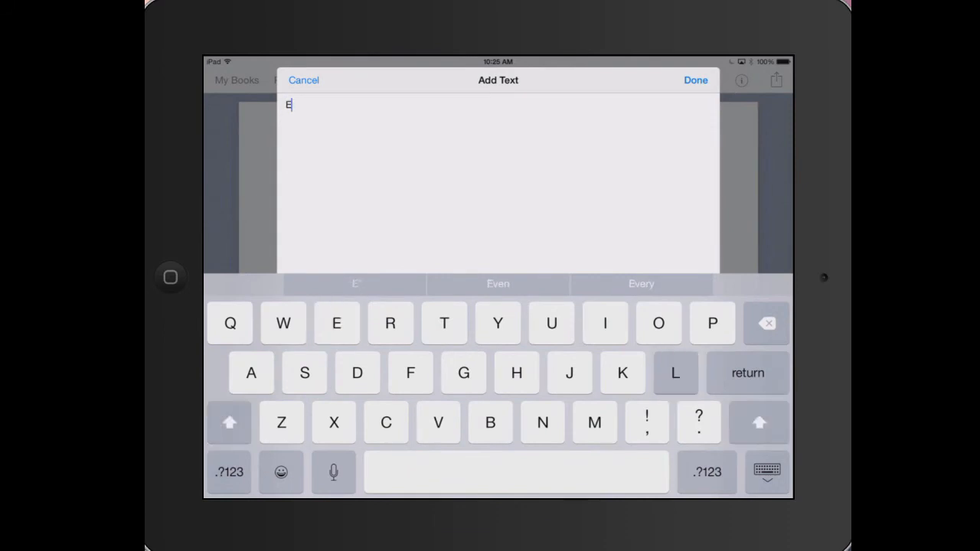
pyautogui.write('lephants')
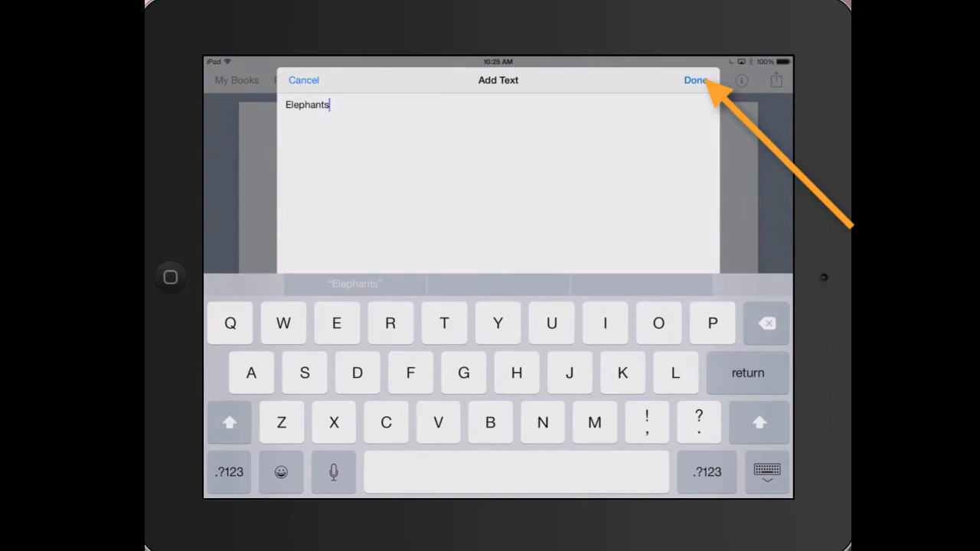
pyautogui.click(694, 80)
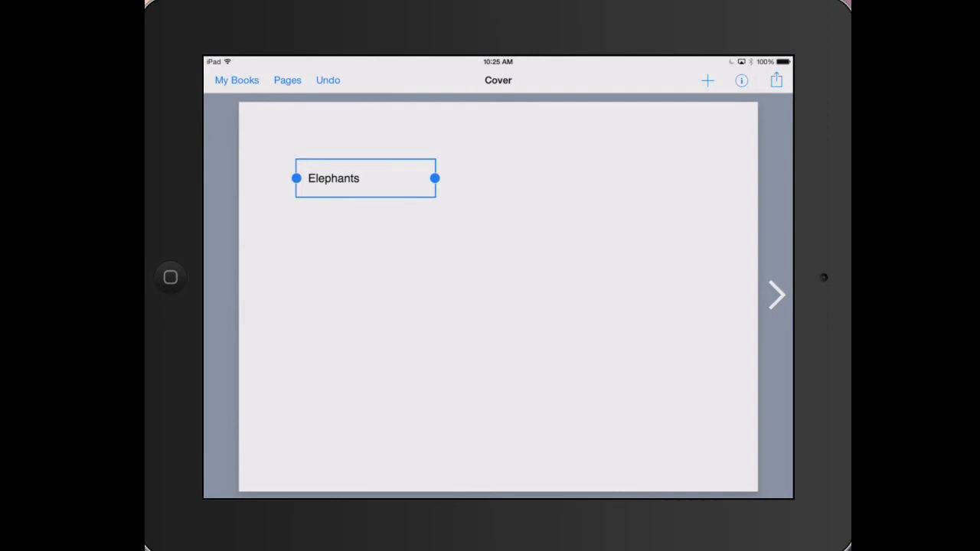
pyautogui.moveTo(365, 178); pyautogui.dragTo(500, 167)
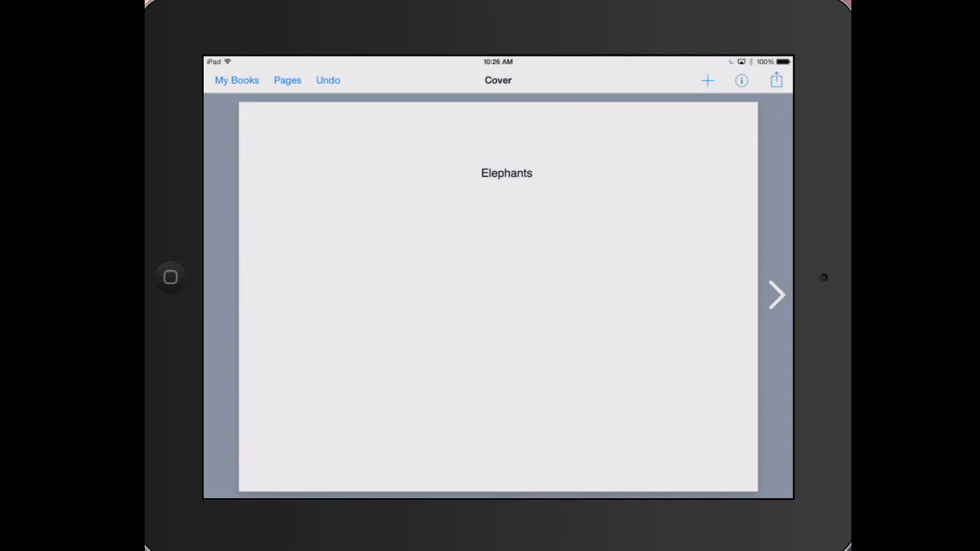
pyautogui.click(706, 80)
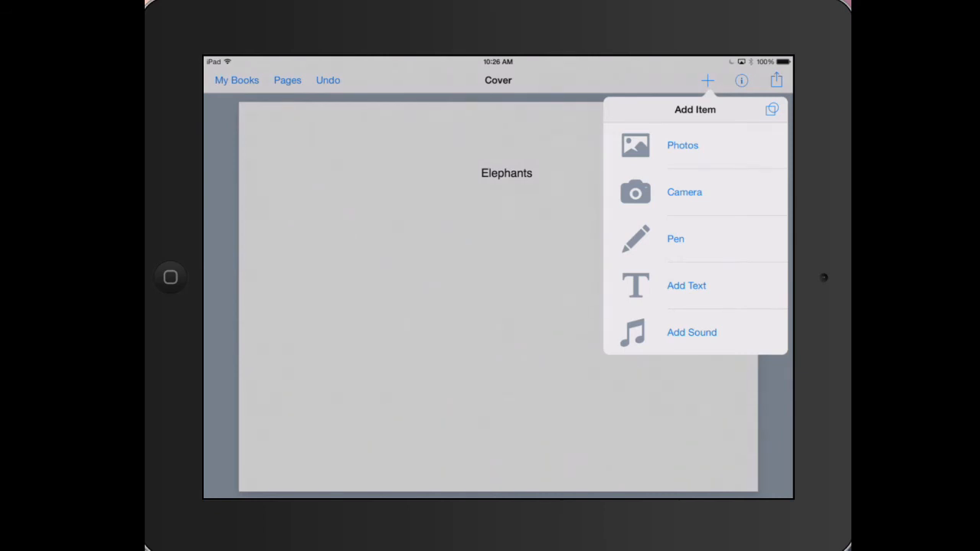
# - Insert the elephant photo from an album beneath the title and open its settings
pyautogui.click(682, 145)
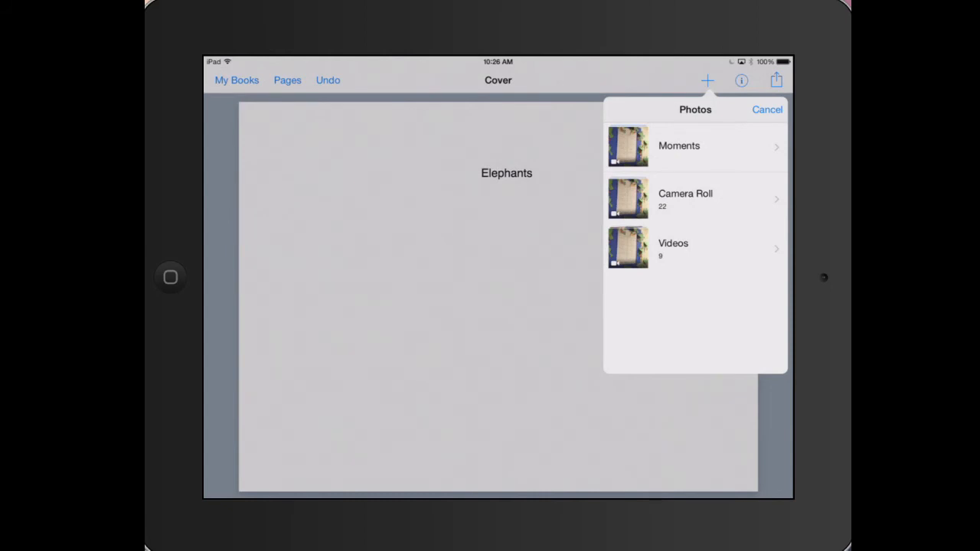
pyautogui.click(686, 197)
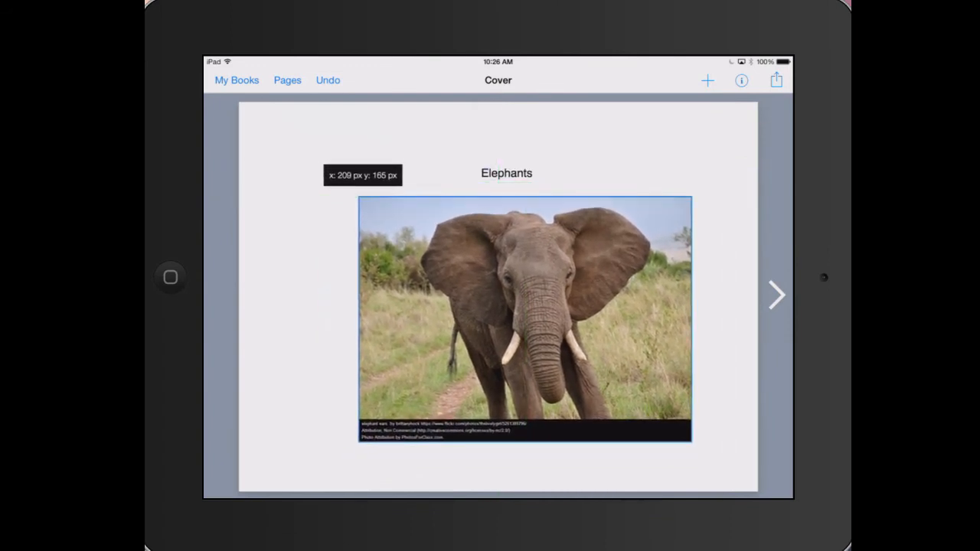
pyautogui.click(522, 326)
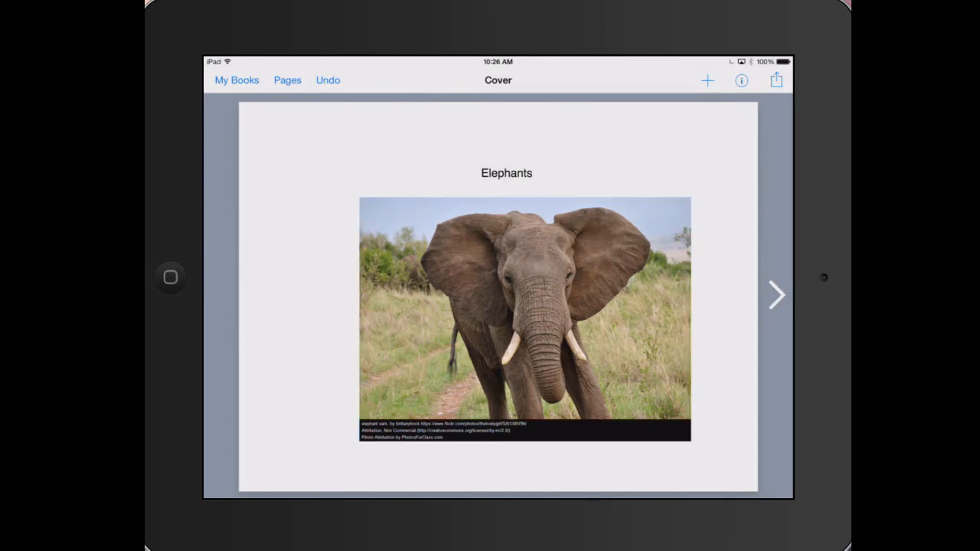
pyautogui.click(739, 80)
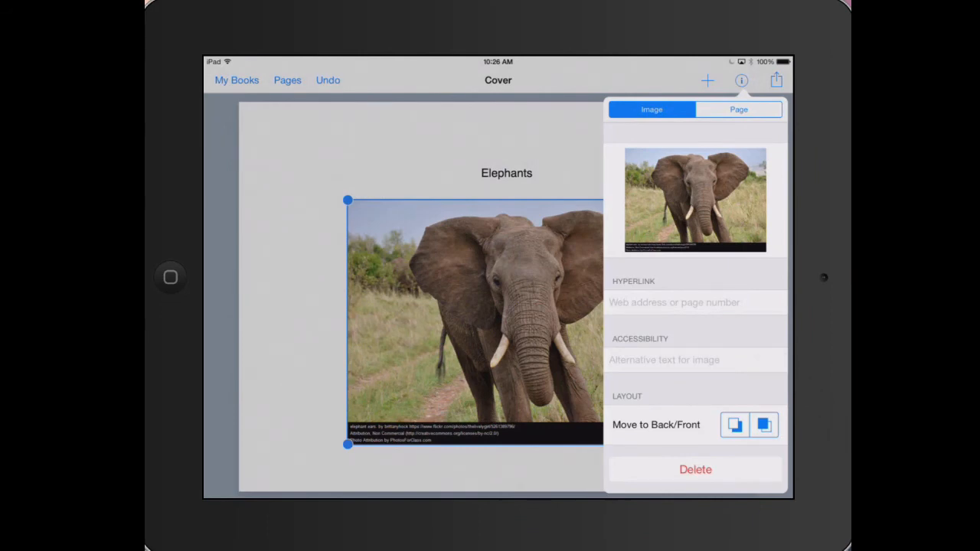
# - Close the photo settings and move to the book's second page
pyautogui.click(741, 80)
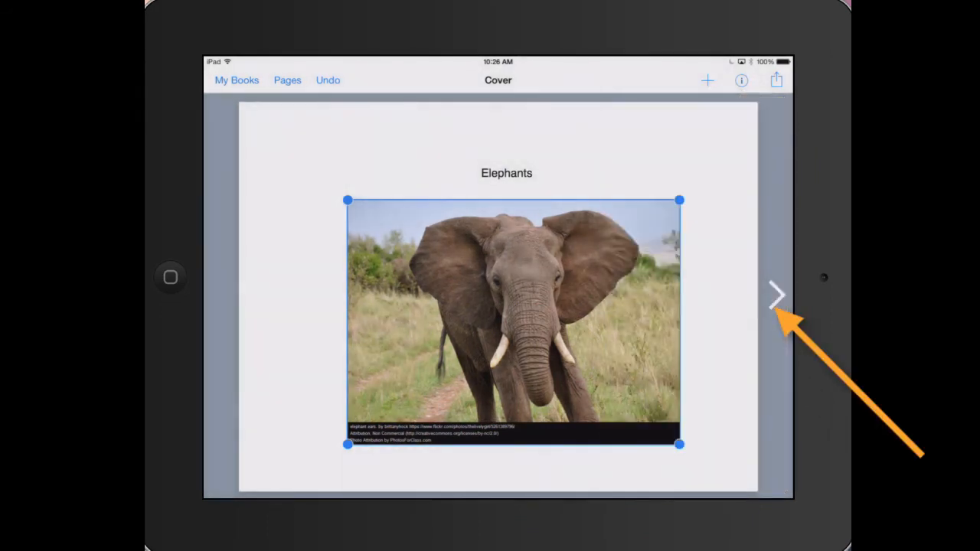
pyautogui.click(775, 295)
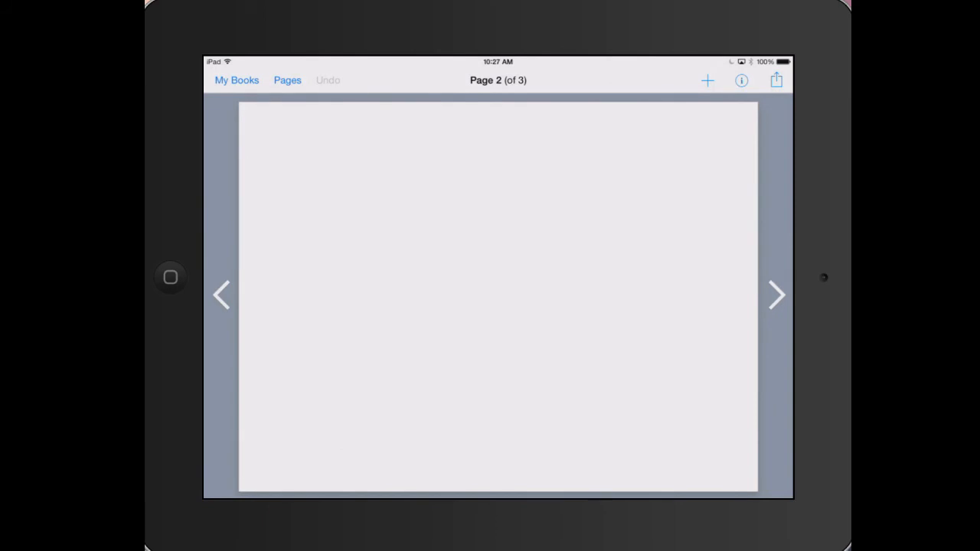
pyautogui.click(707, 80)
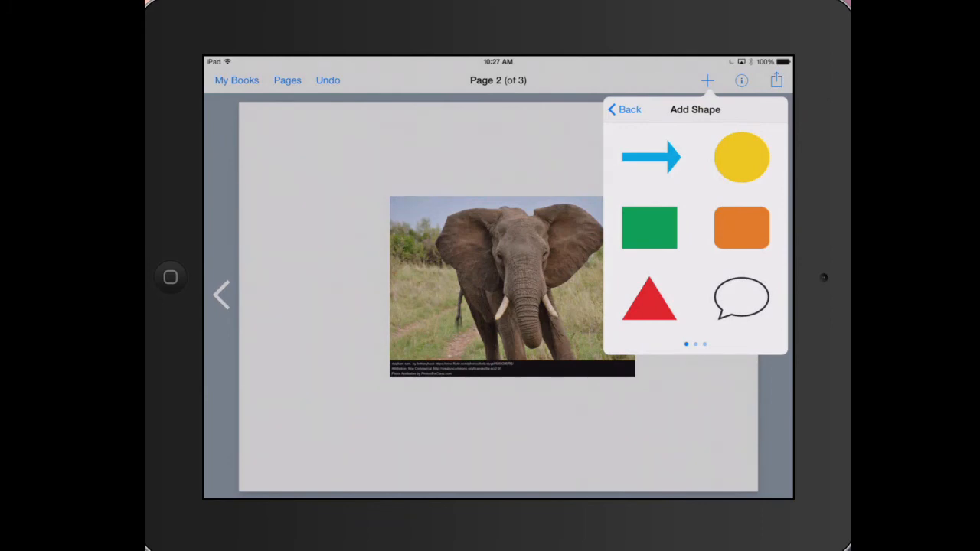
# - Place a blue arrow shape pointing at the elephant photo on page 2
pyautogui.click(652, 157)
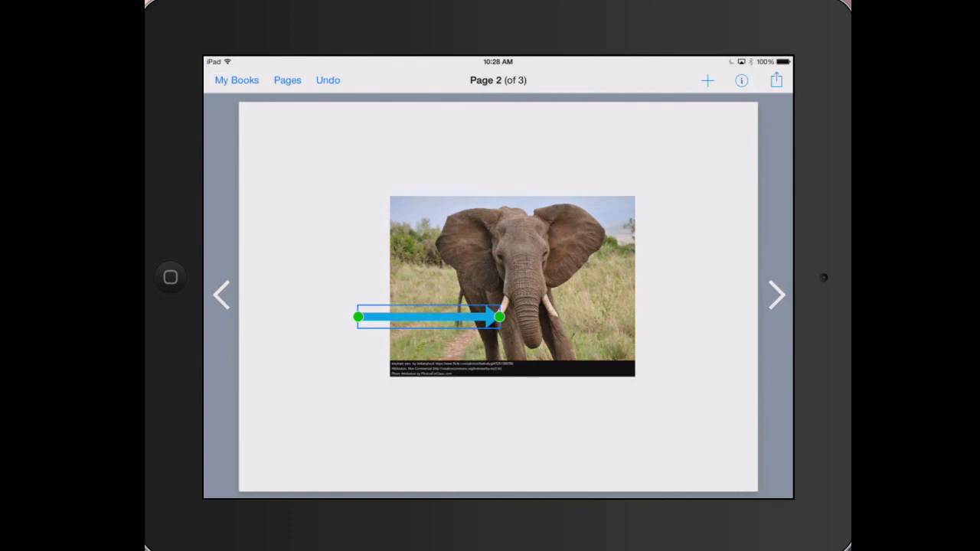
pyautogui.click(706, 80)
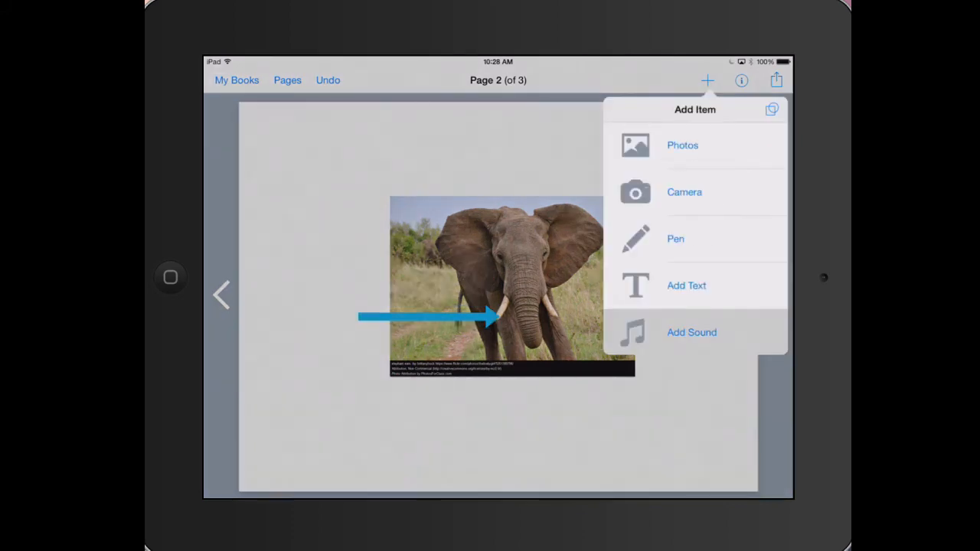
# - Record and keep a short sound, dragging its speaker icon to page 2's bottom-right
pyautogui.click(691, 333)
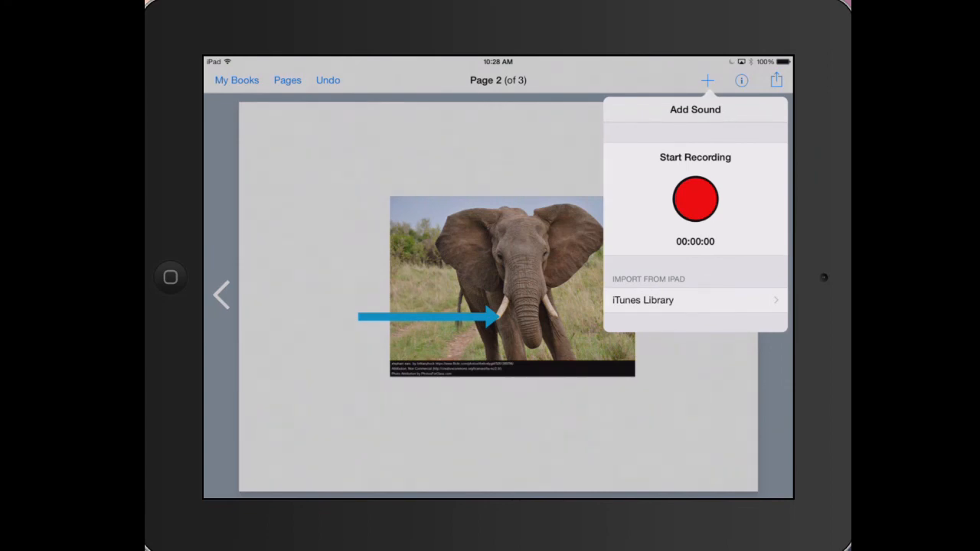
pyautogui.click(695, 199)
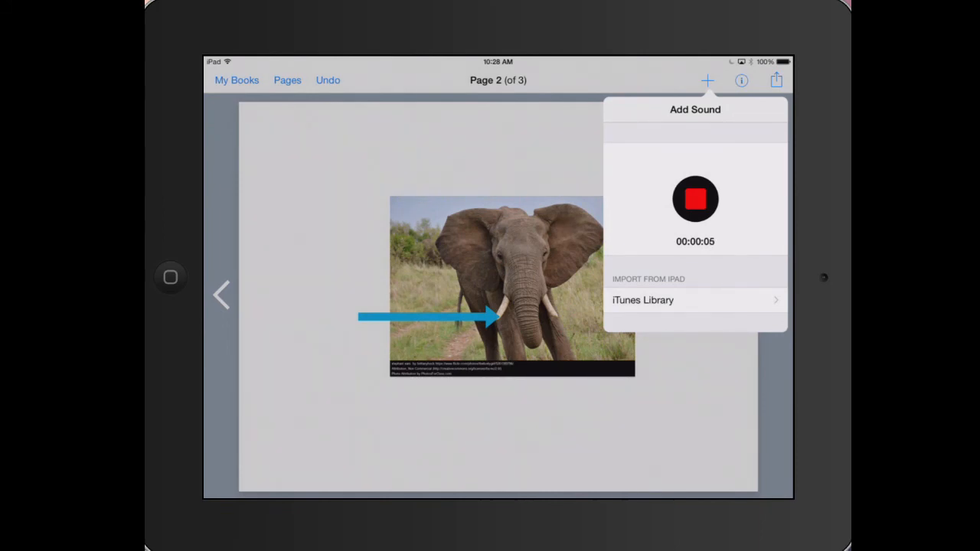
pyautogui.click(695, 199)
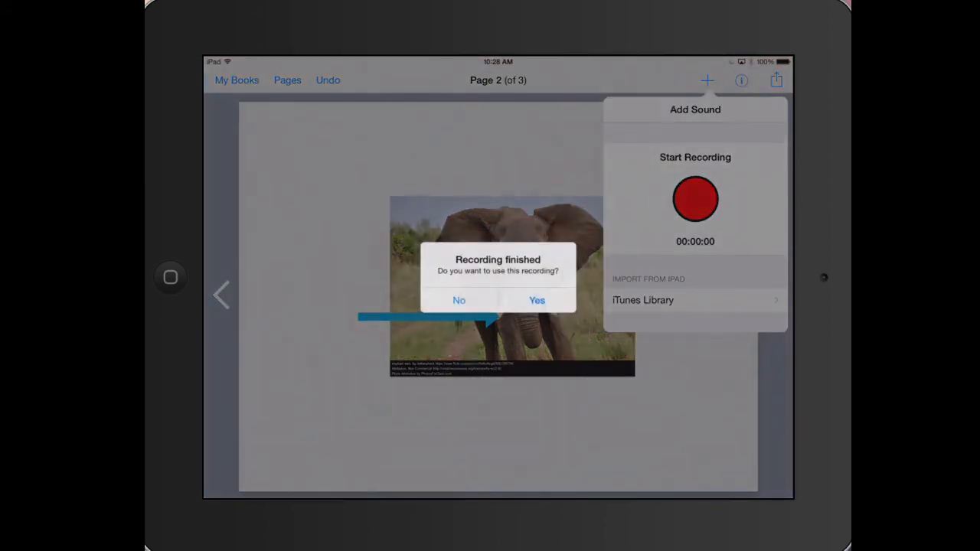
pyautogui.click(536, 301)
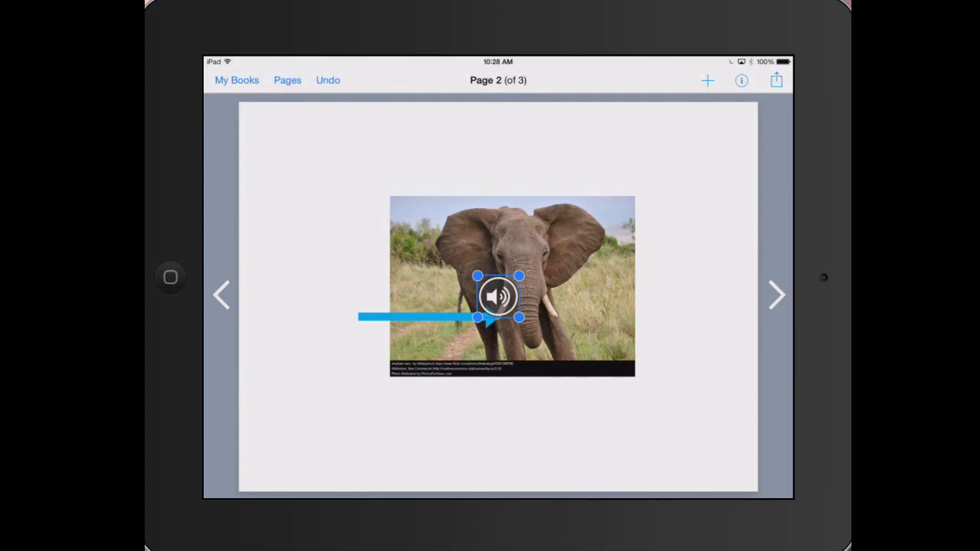
pyautogui.moveTo(499, 297); pyautogui.dragTo(537, 325)
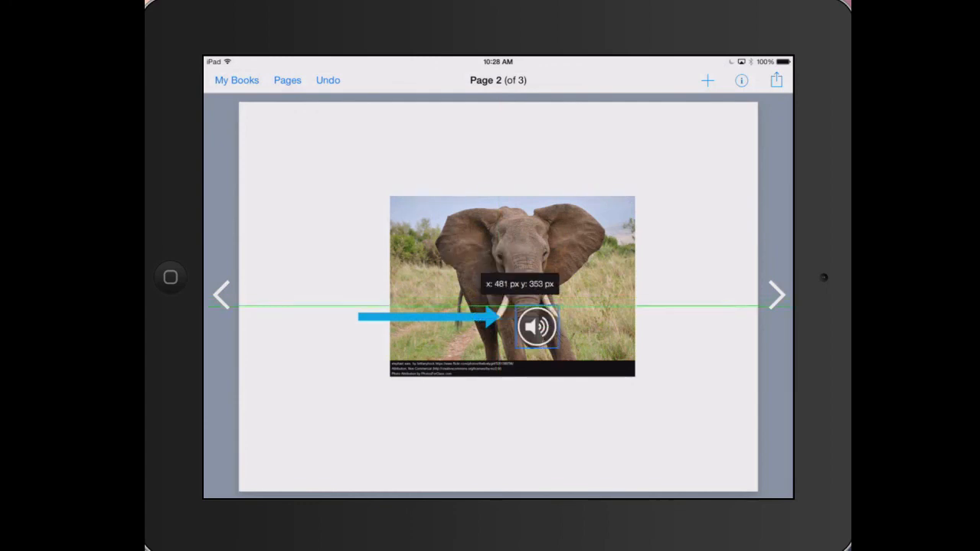
pyautogui.moveTo(536, 325); pyautogui.dragTo(691, 430)
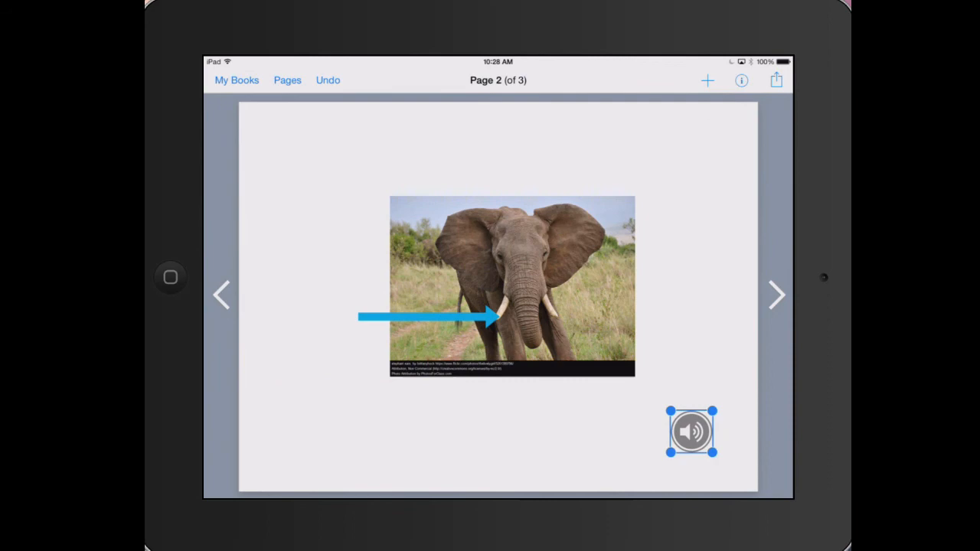